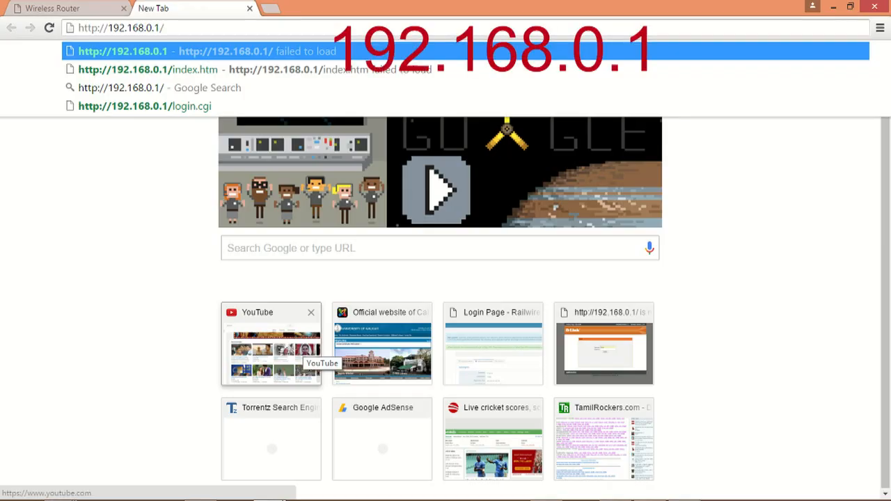
Load the 192.168.0.1 admin page and open manual Internet Setup from the Setup tab.
left_click(144, 69)
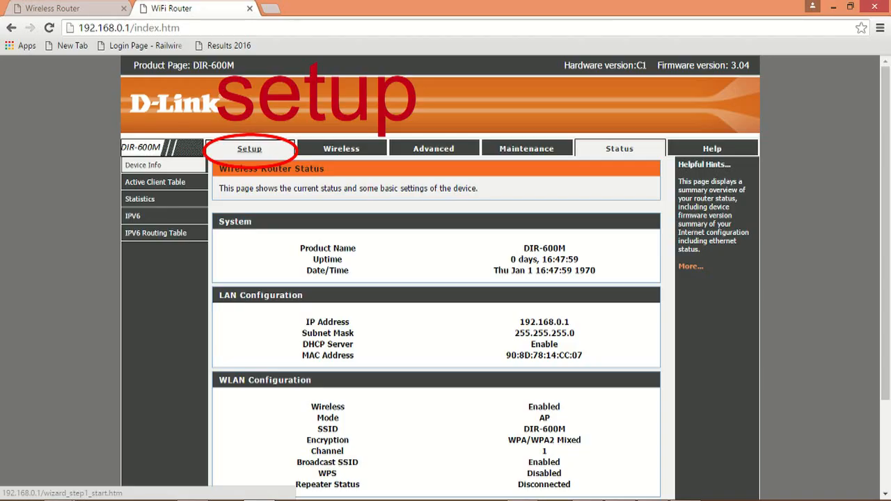
left_click(249, 148)
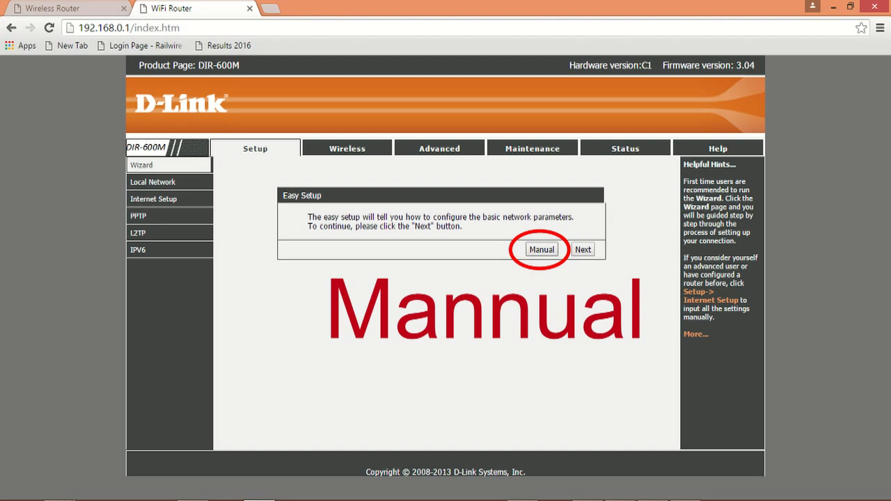
left_click(541, 249)
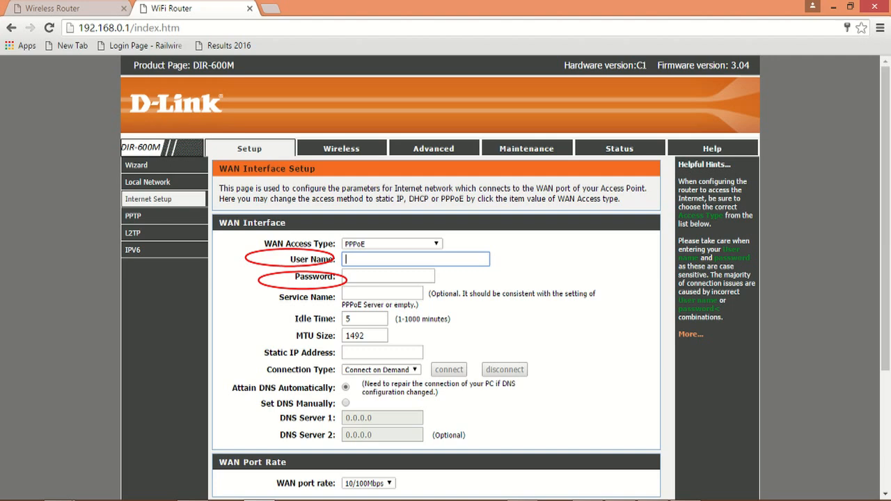
Scroll down to the PPPoE settings showing Connect on Demand connection type.
scroll("down", 3)
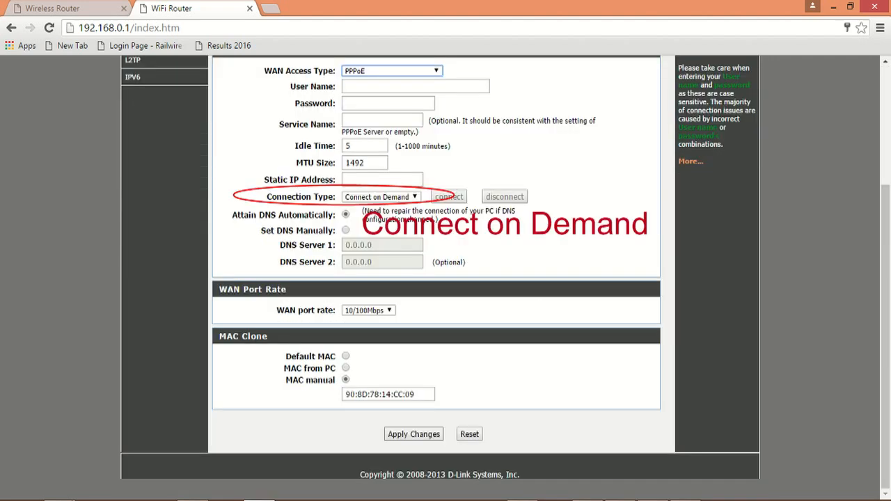